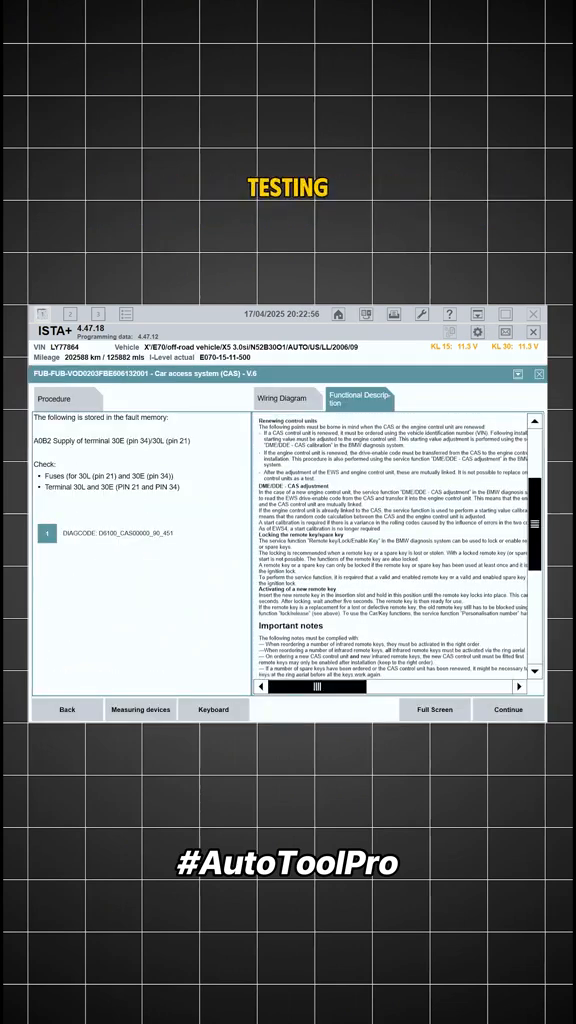
# Select the Functional Description for the CAS terminal 30E/30L supply fault
pyautogui.click(287, 398)
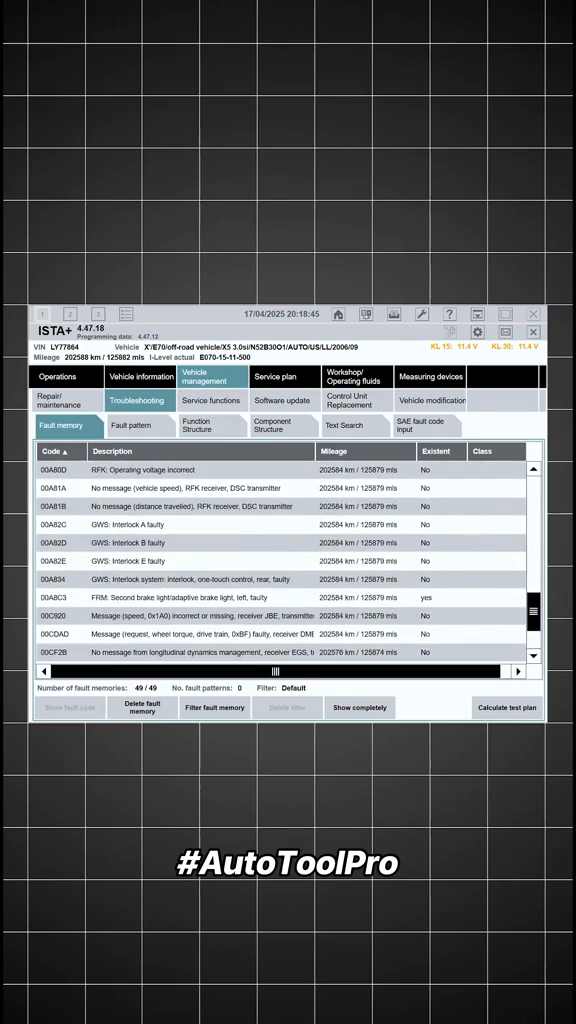
# Scroll through the CAS test's service functions description
pyautogui.scroll(-3)
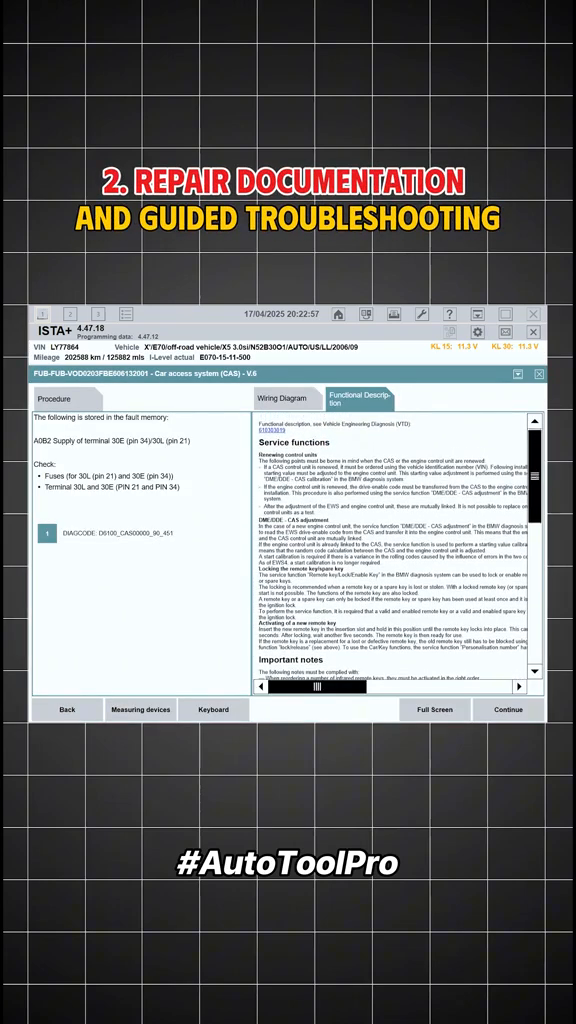
# Open the CAS supply wiring diagram, then pick accelerator-pedal, air-mass and ambient values in DME
pyautogui.click(66, 399)
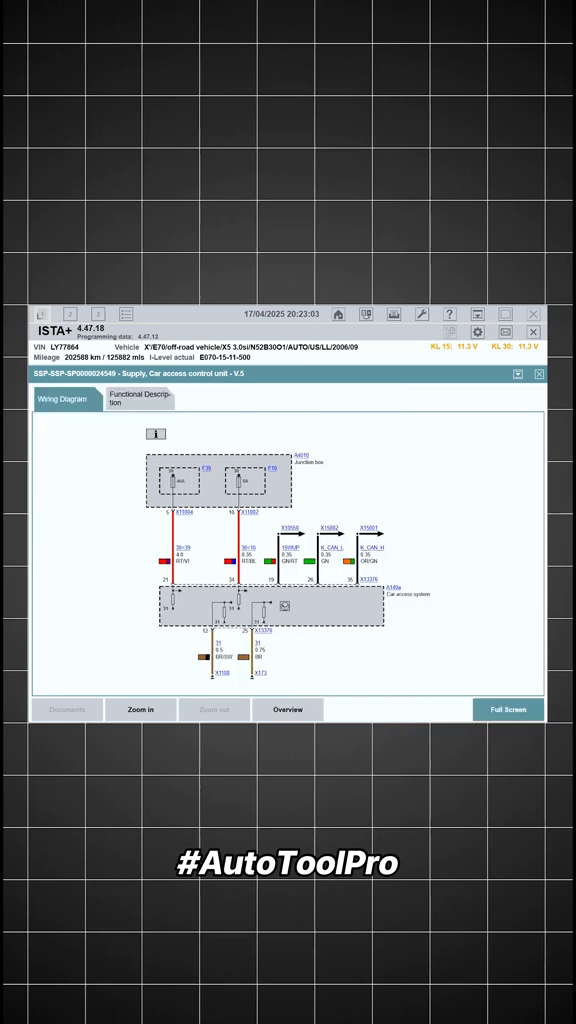
pyautogui.click(140, 709)
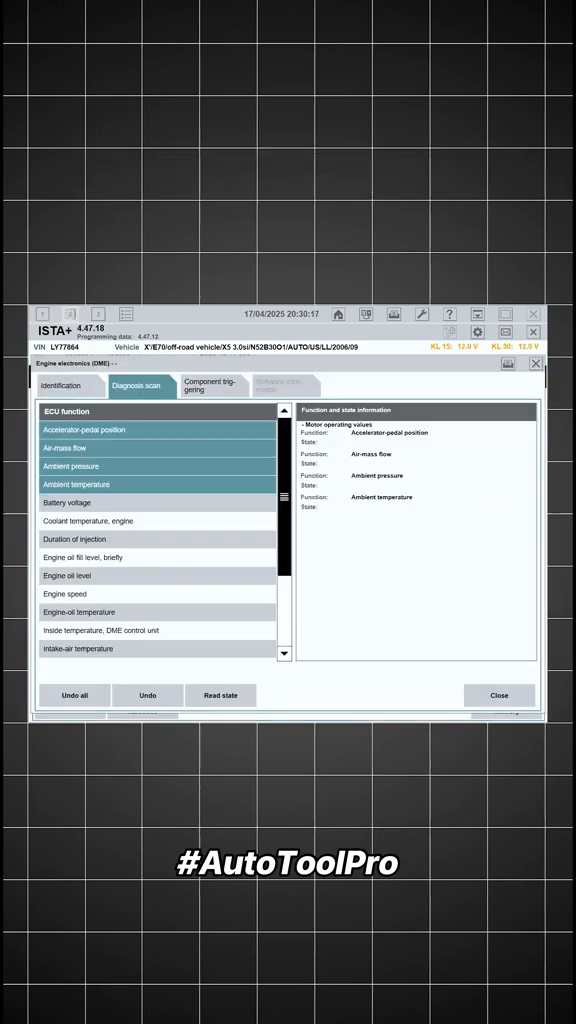
# Read the live state of the four selected DME operating values
pyautogui.click(220, 695)
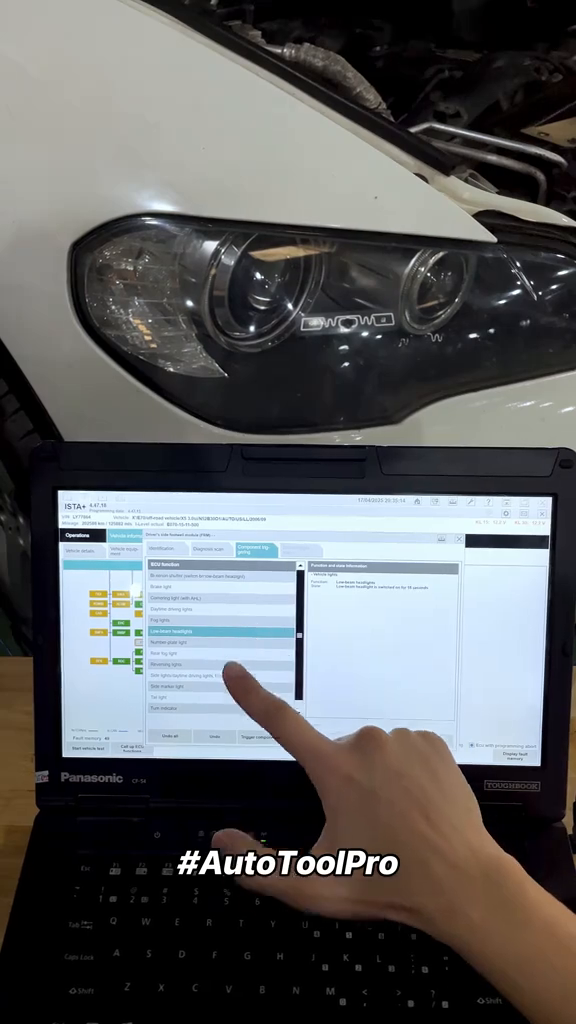
# Activate the low-beam headlights, then open the N52K exhaust camshaft repair instruction
pyautogui.click(268, 739)
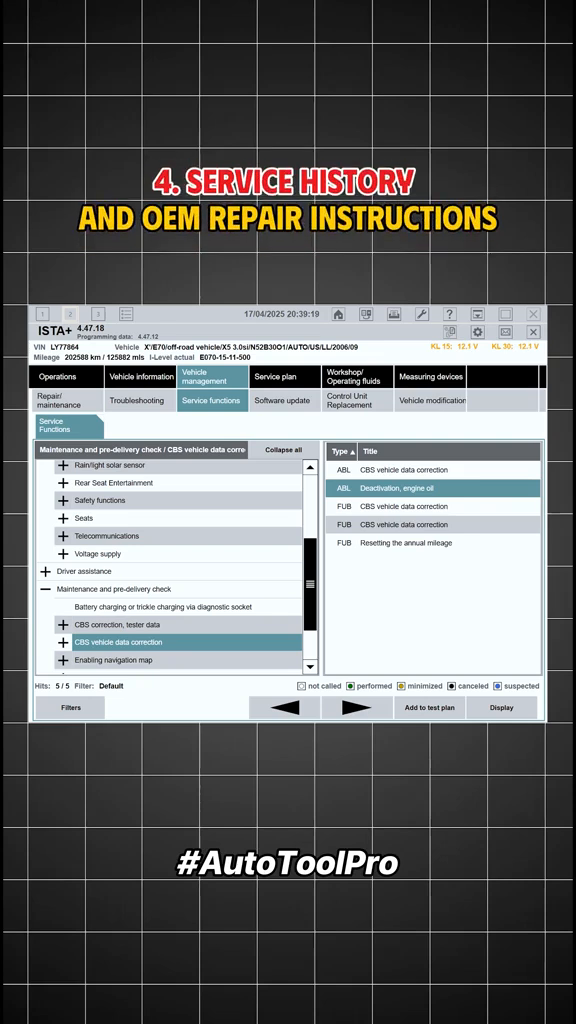
pyautogui.click(501, 707)
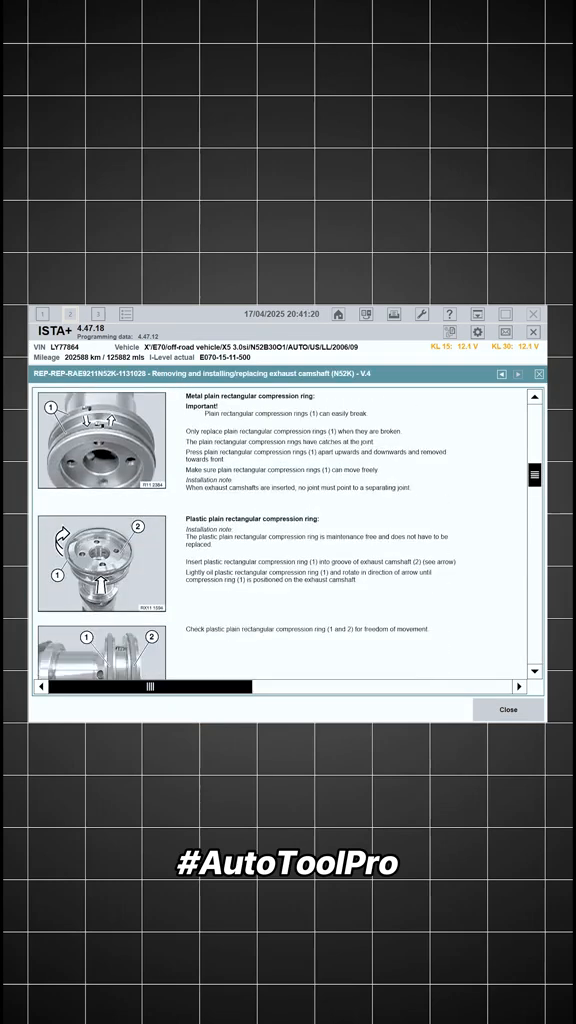
# Scroll to the bearing strip installation steps, including tightening to 8 Nm
pyautogui.scroll(-3)
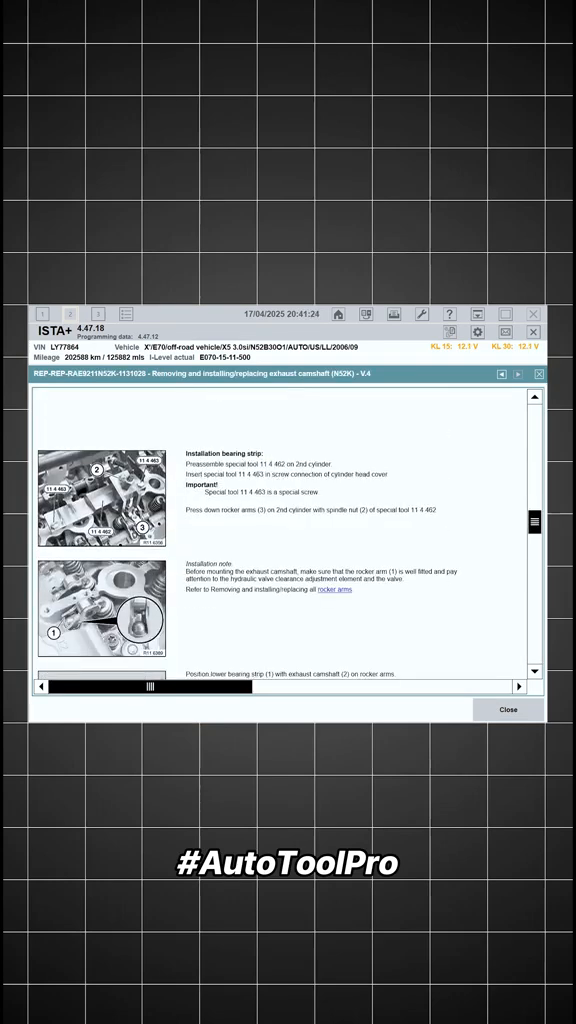
pyautogui.scroll(-3)
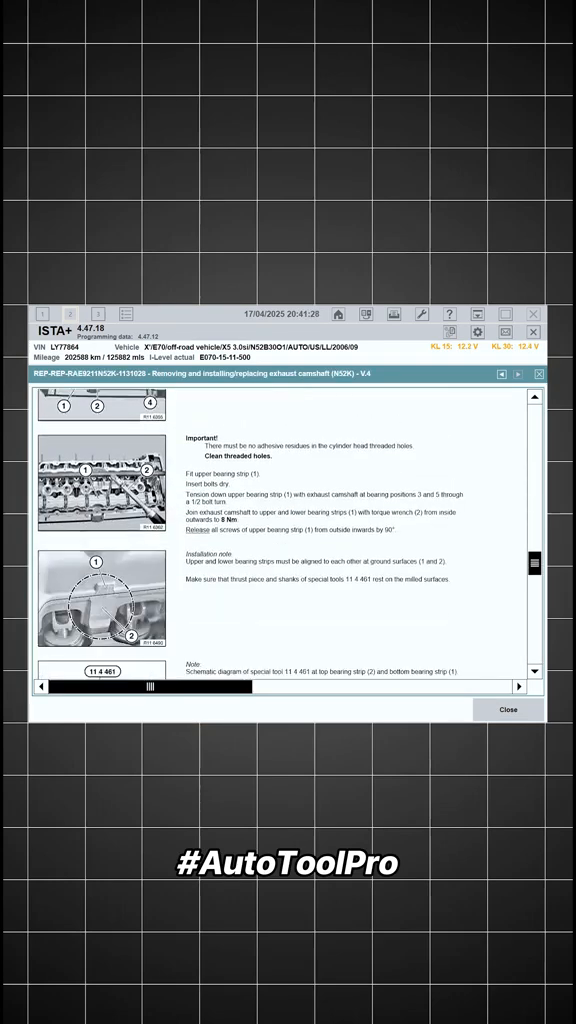